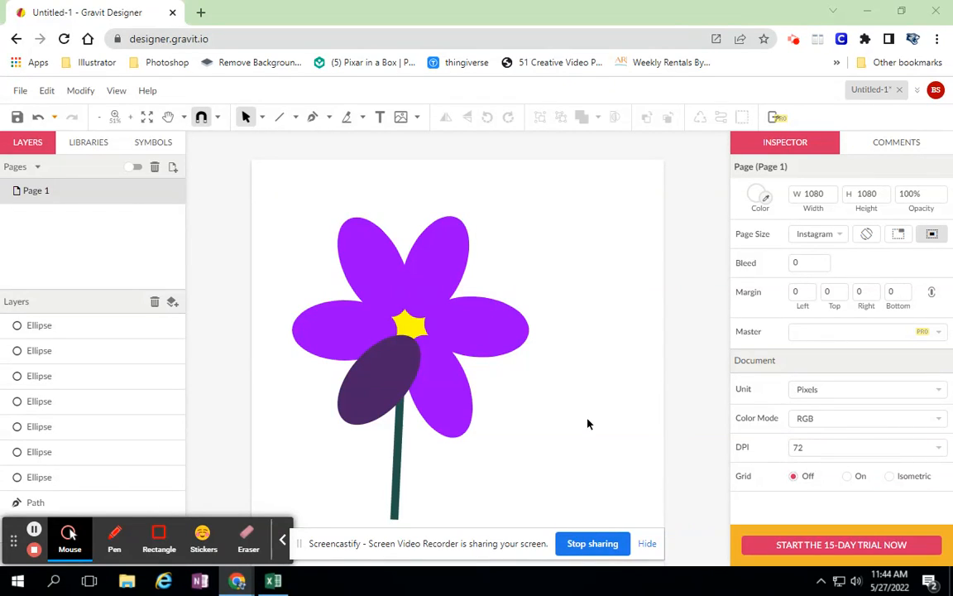
mouse_move(555, 323)
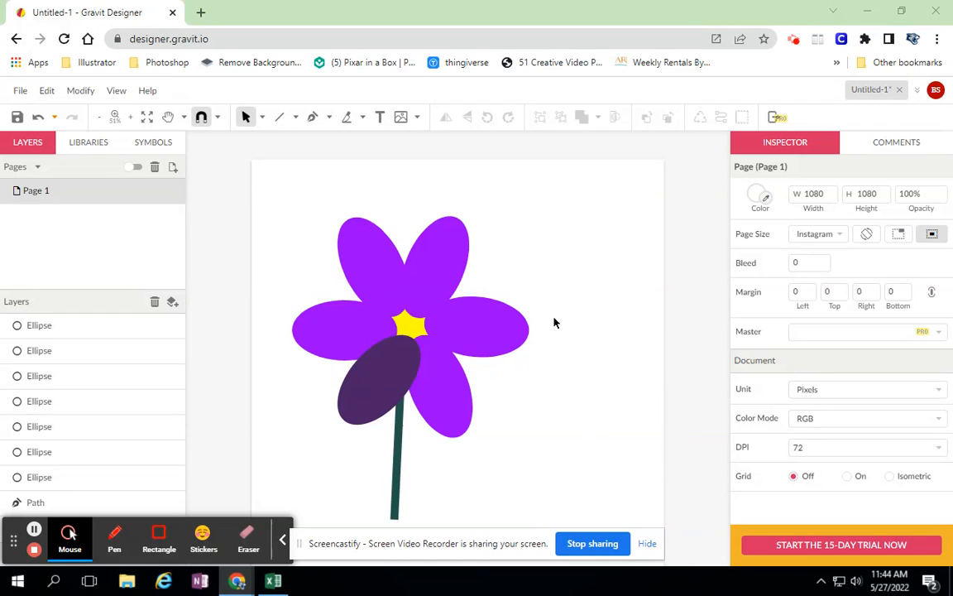
Recolour the bright purple petals to match the dark purple lower-left petal
left_click(380, 371)
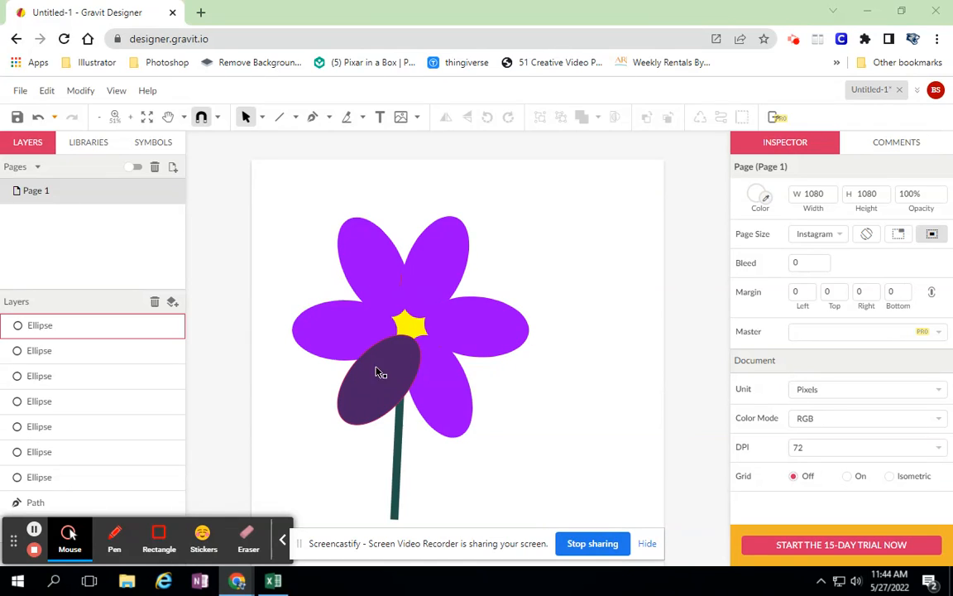
mouse_move(391, 393)
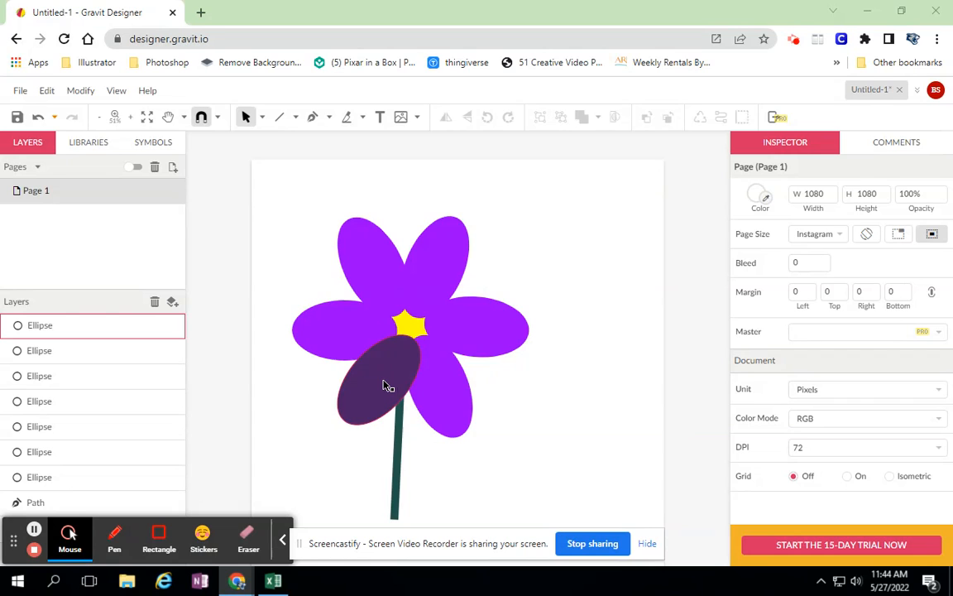
left_click(388, 385)
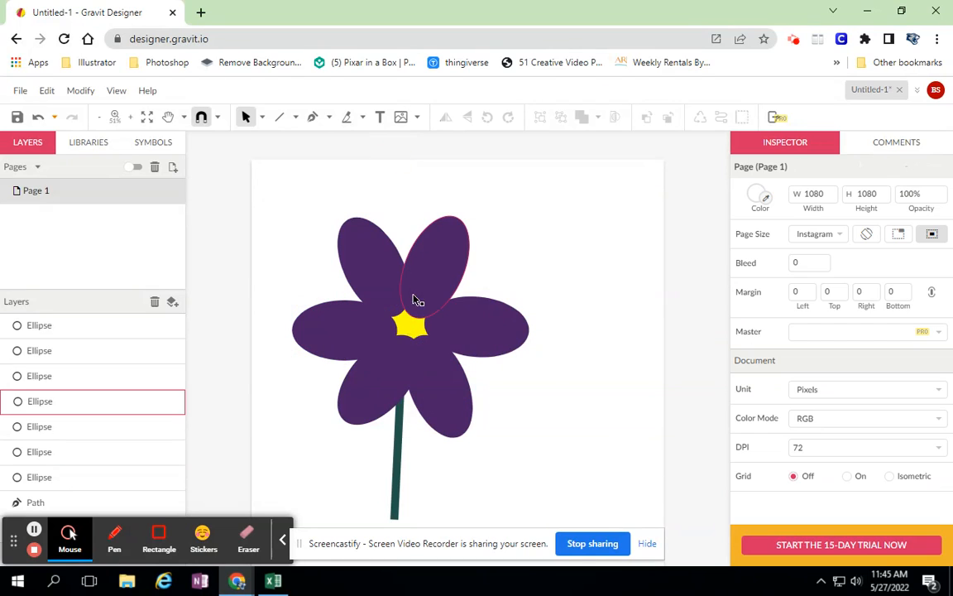
left_click(411, 325)
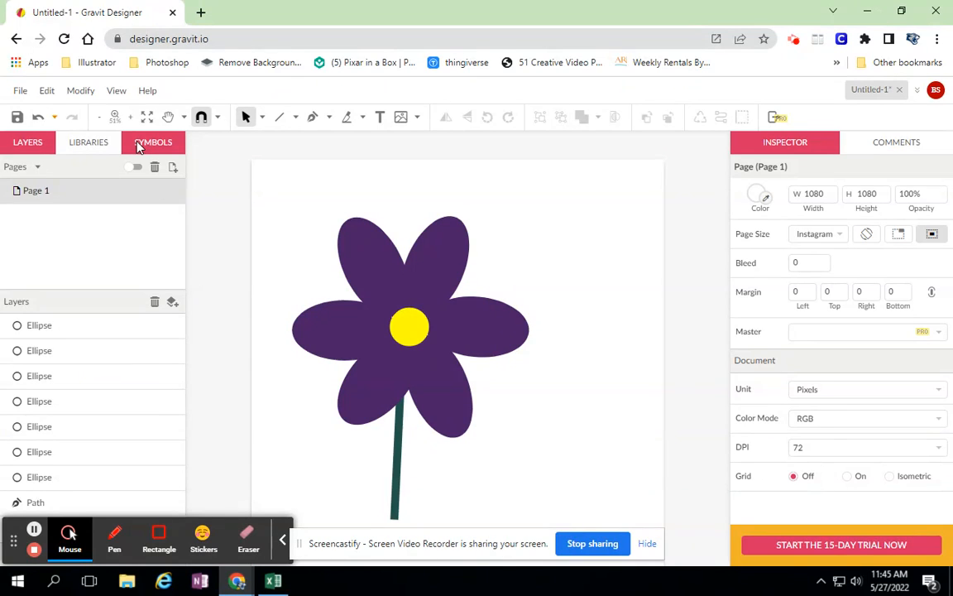
Open the Symbols panel to view the saved symbol list
left_click(153, 142)
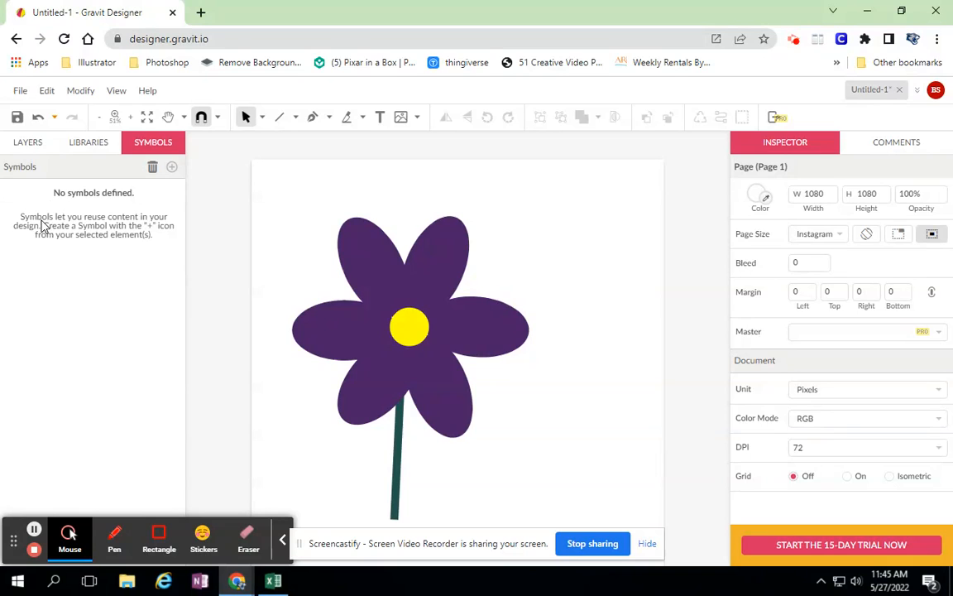
mouse_move(98, 230)
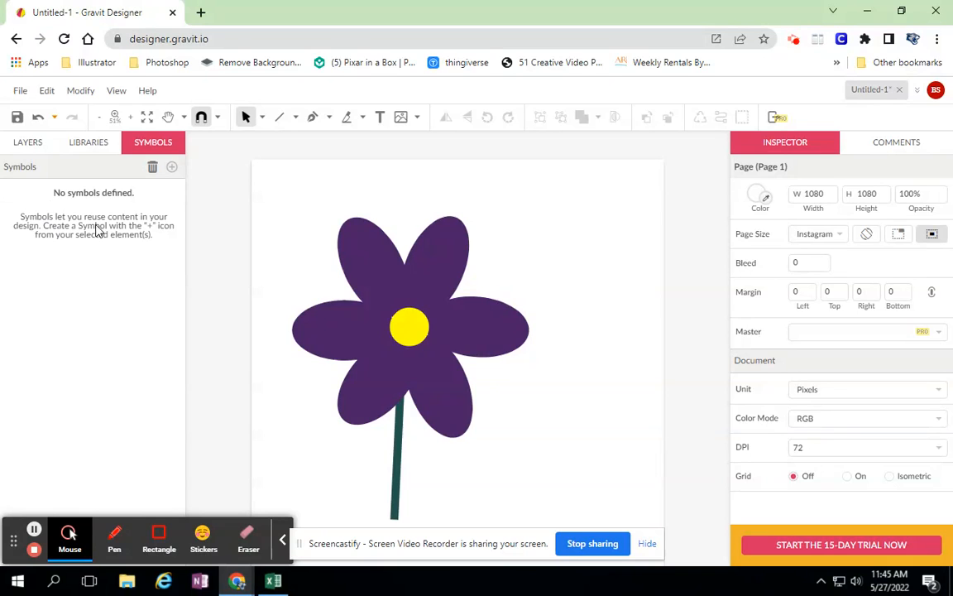
mouse_move(118, 233)
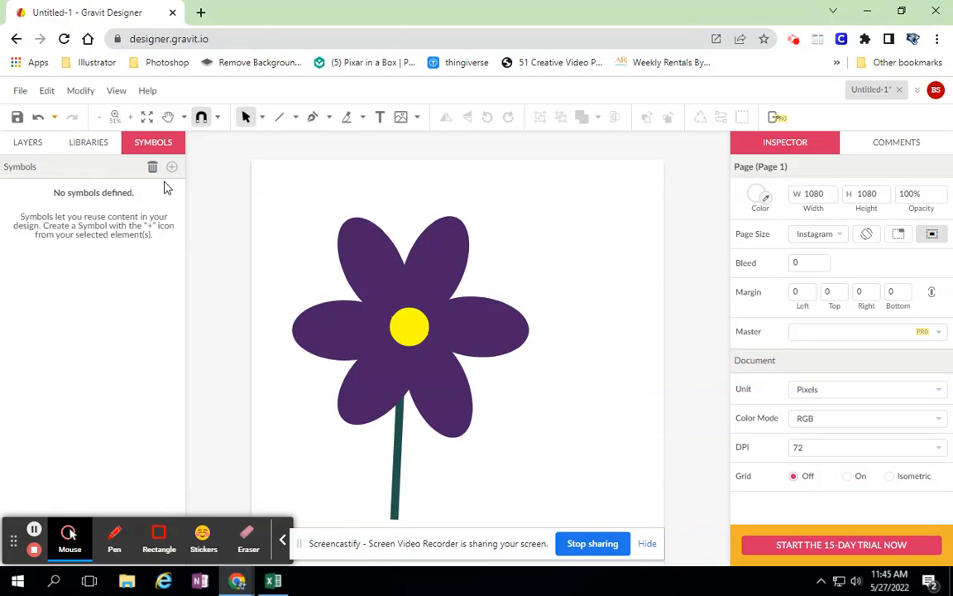
mouse_move(279, 206)
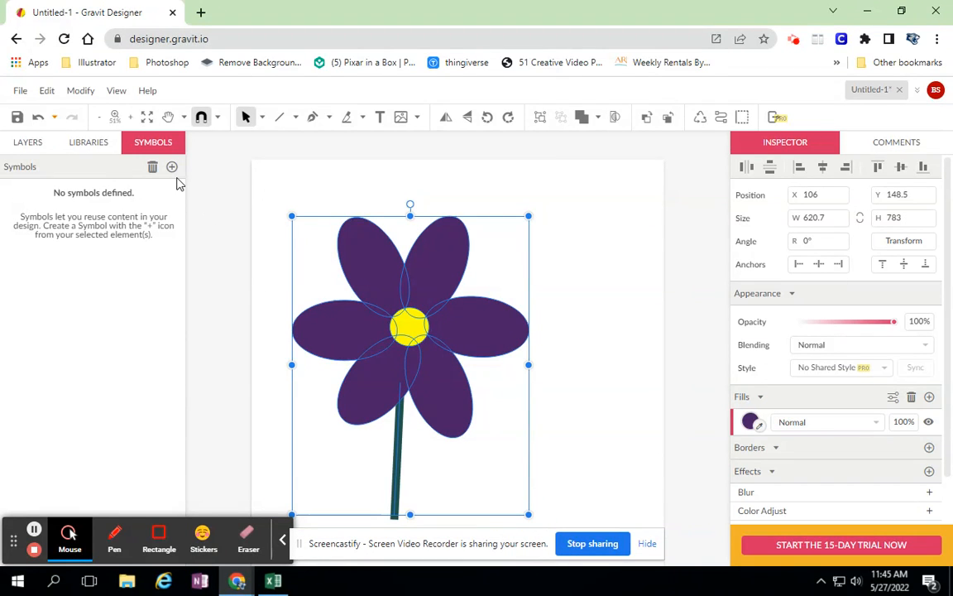
Create the 'flower' symbol from the whole flower and shrink the instance on the page
left_click(173, 166)
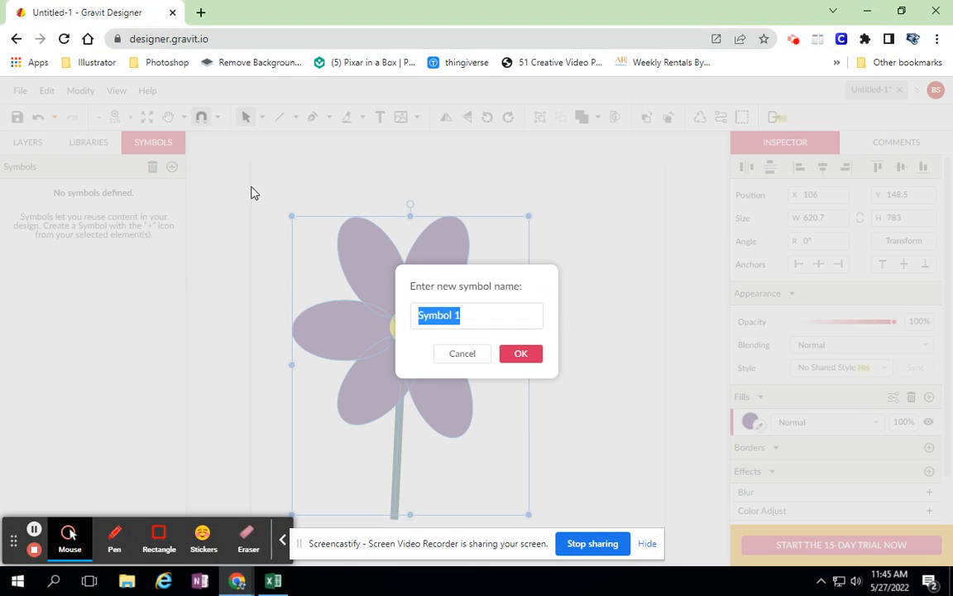
left_click(522, 353)
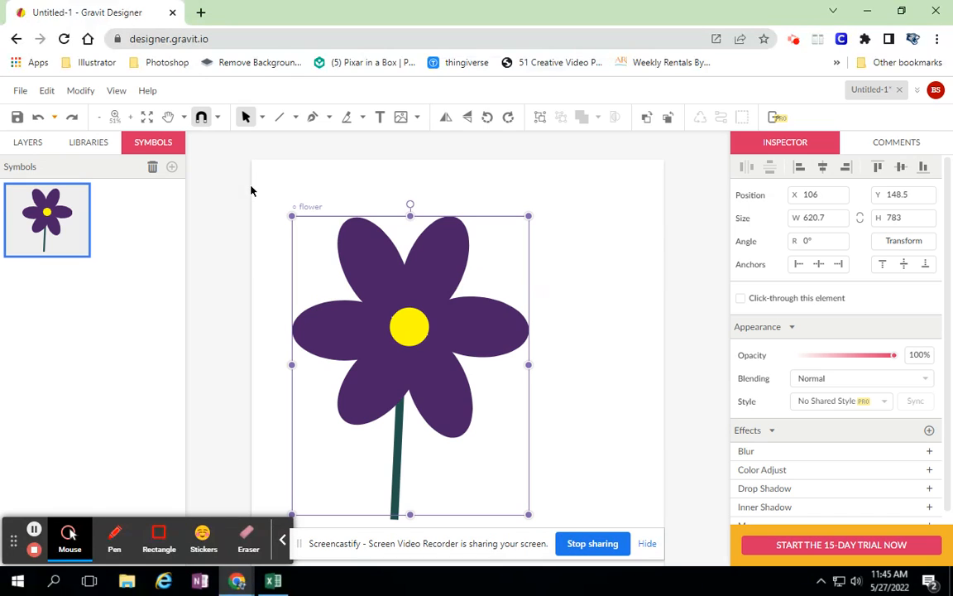
mouse_move(540, 321)
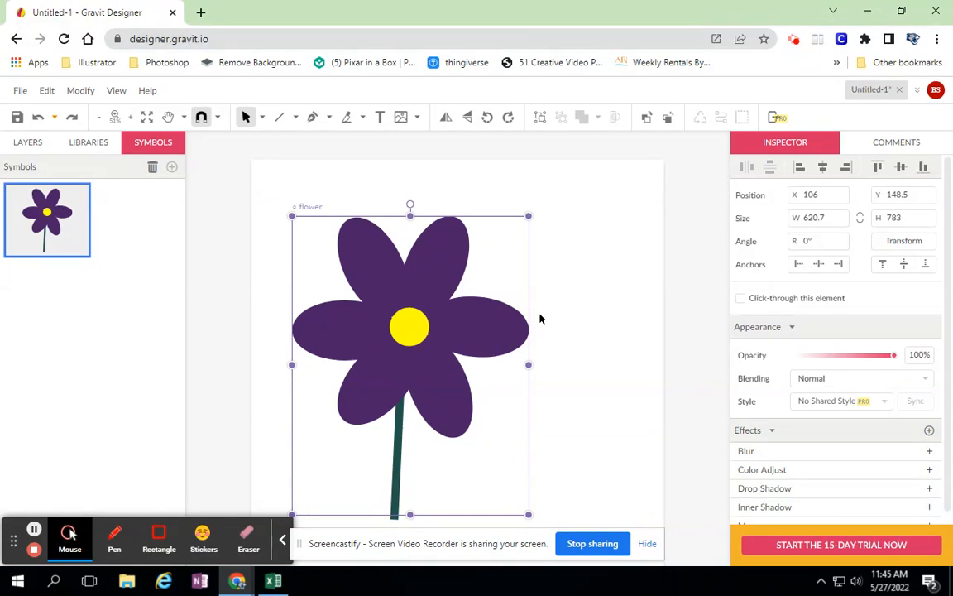
left_click_drag(410, 327, 470, 470)
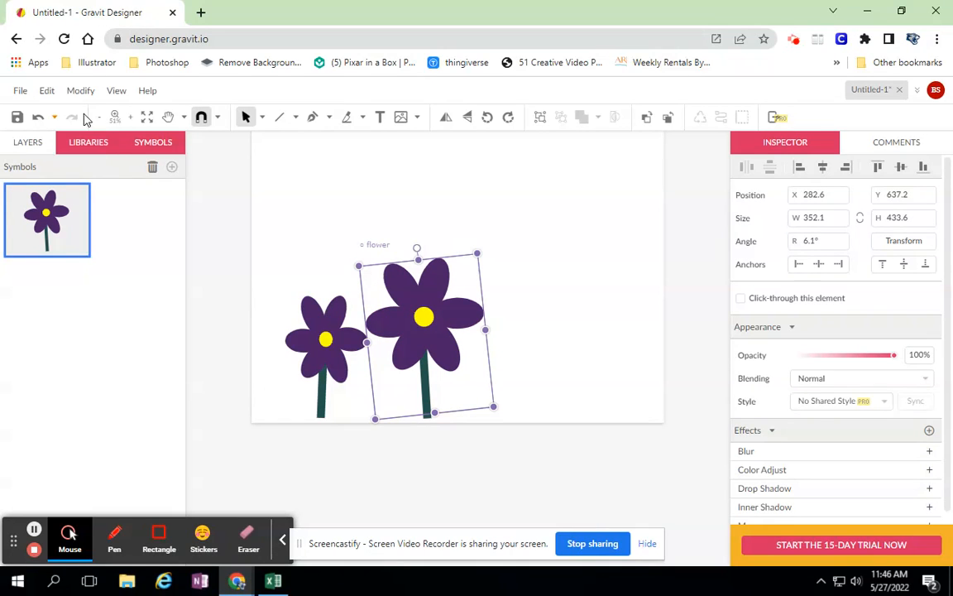
Flip the larger rotated flower copy so it tilts the opposite way
left_click(79, 90)
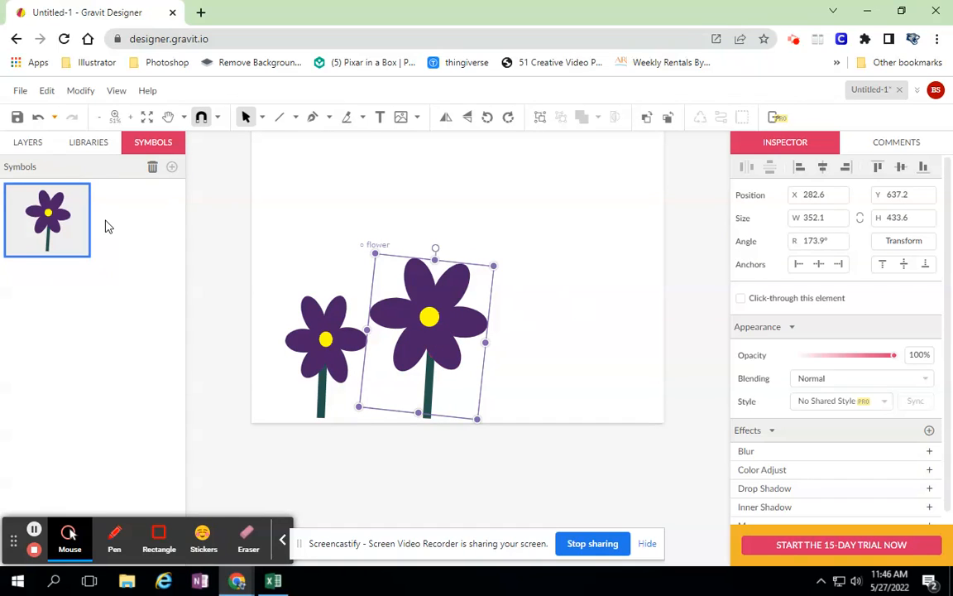
left_click(88, 141)
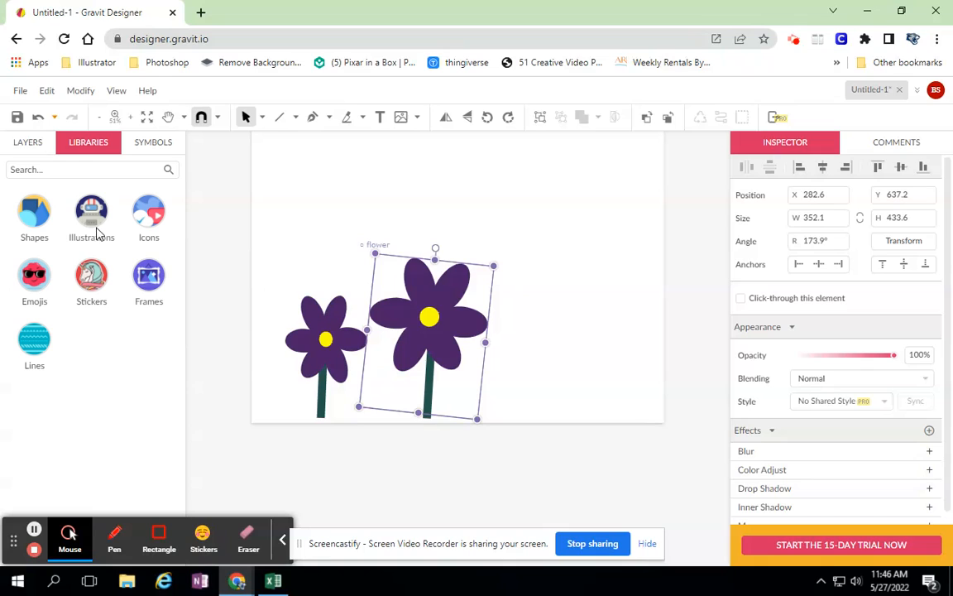
mouse_move(98, 230)
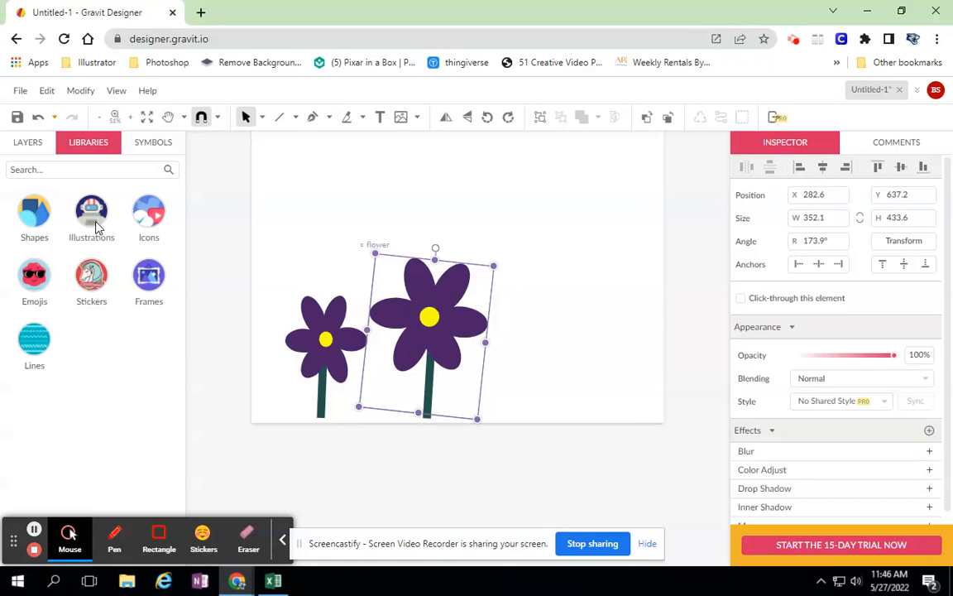
left_click(152, 141)
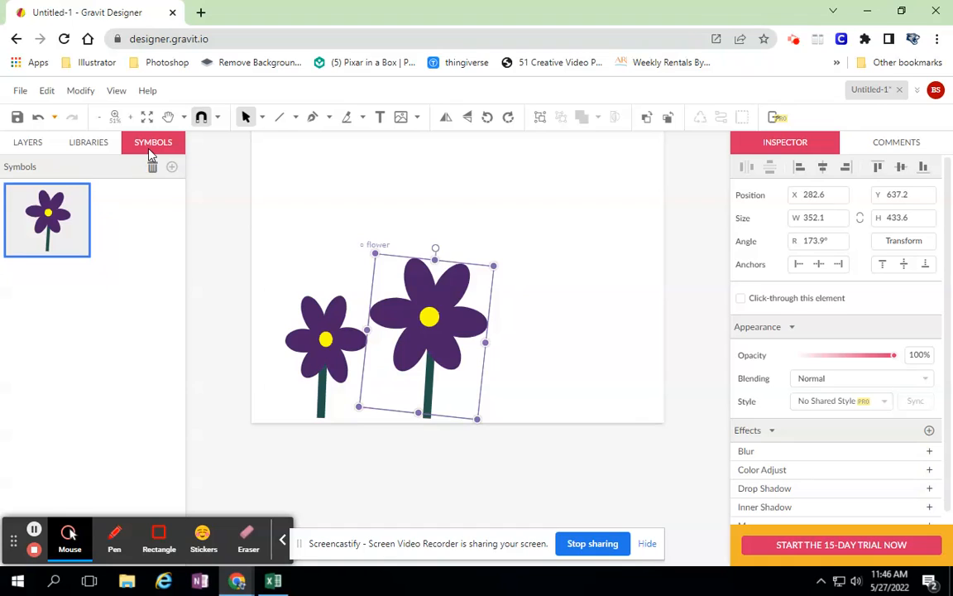
mouse_move(493, 235)
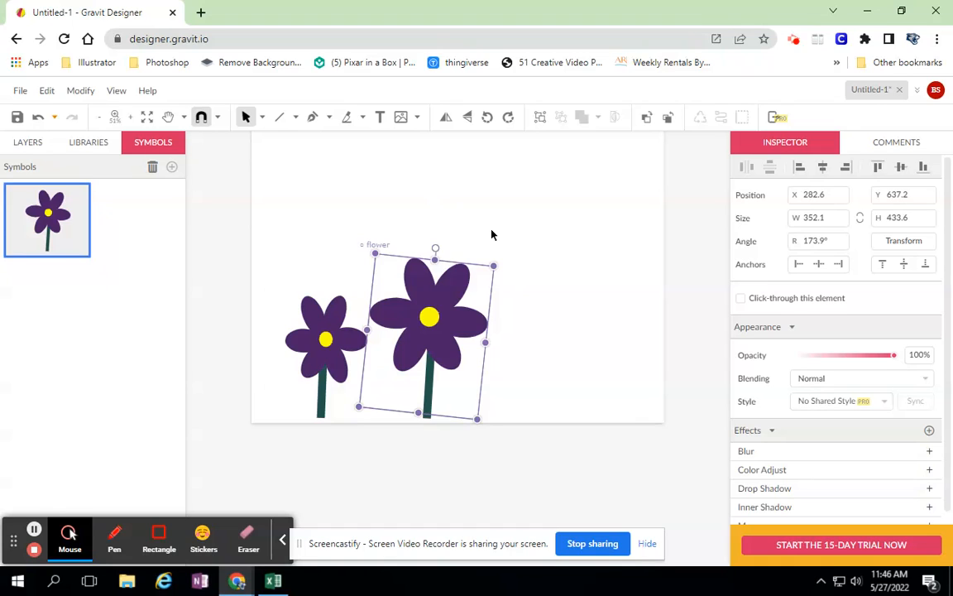